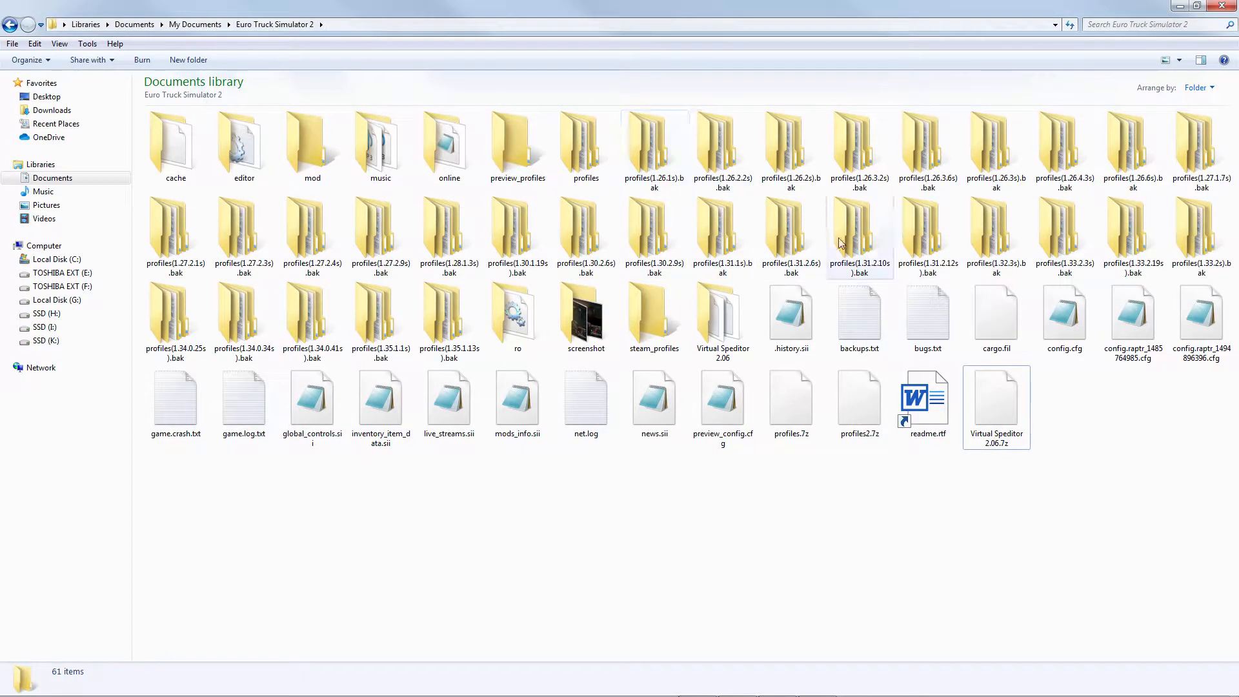
Load config.cfg in Notepad and search the file for "devel".
left_click(1064, 316)
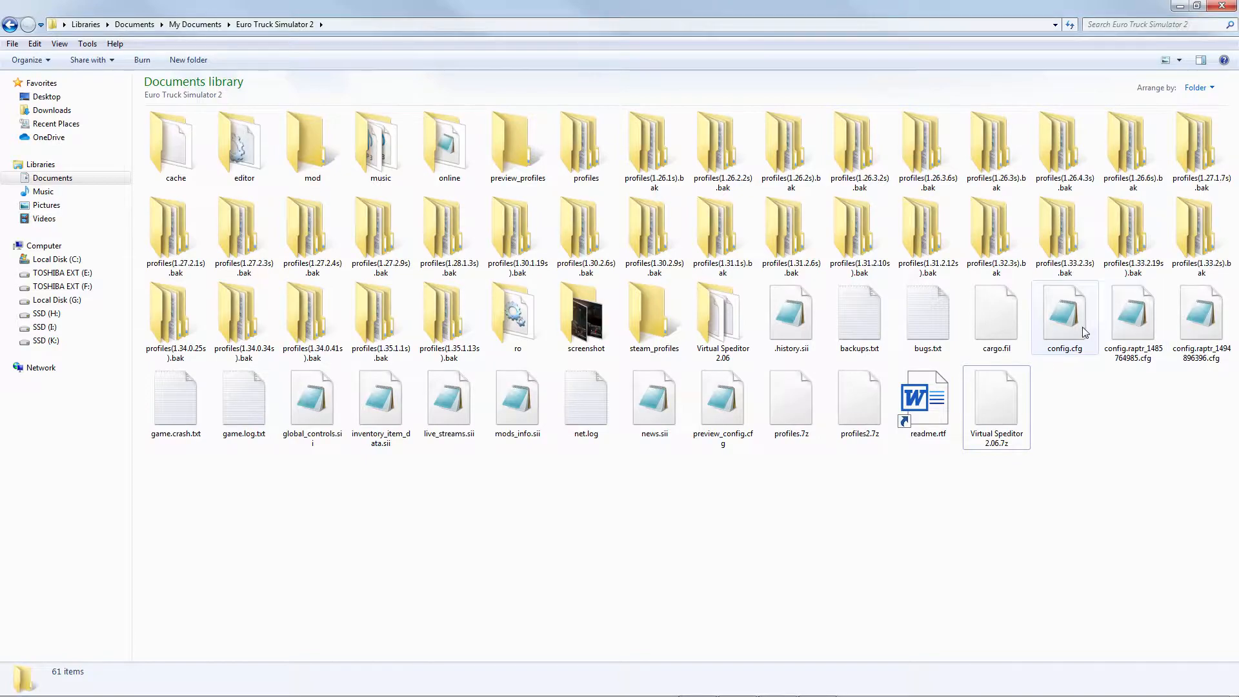
double_click(1065, 311)
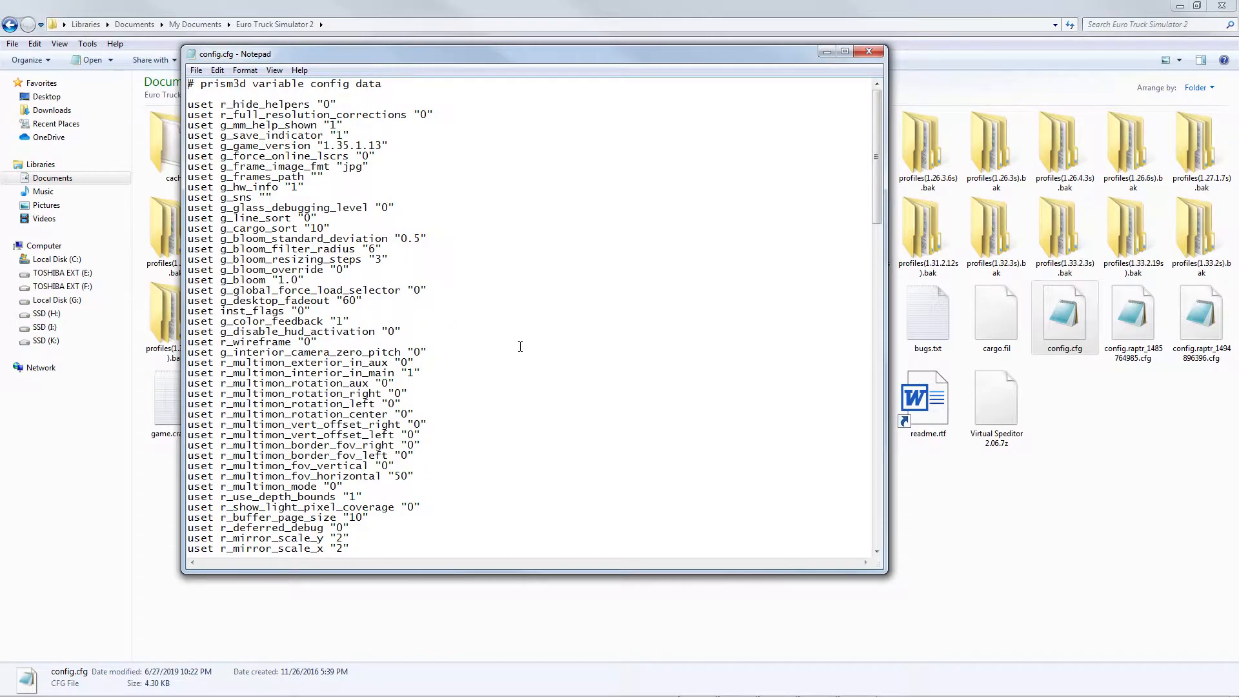
key("Ctrl+f")
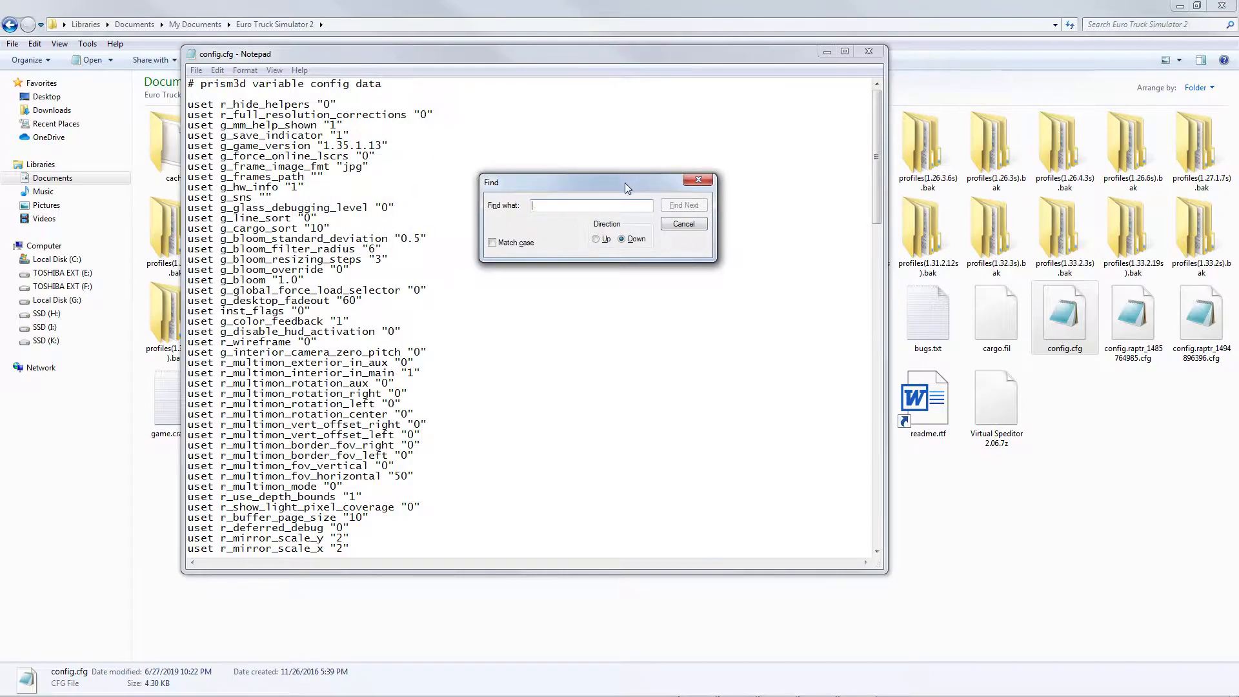
type("developer")
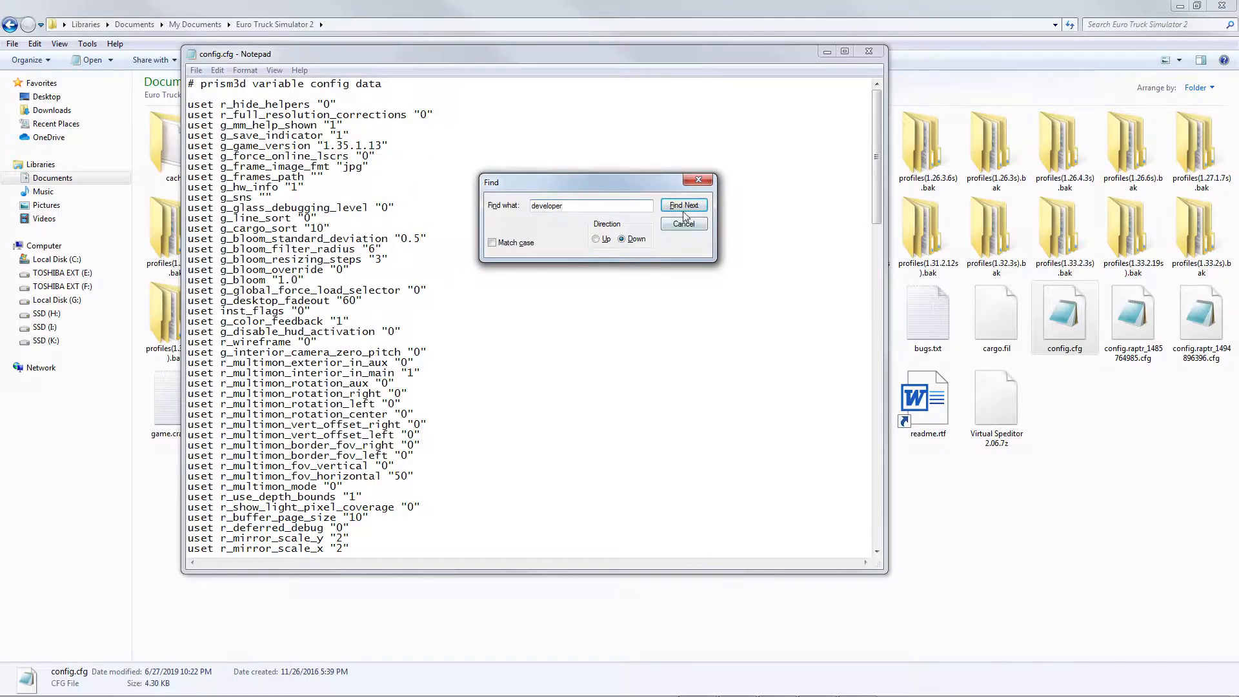
Locate the uset g_developer line and set its value to "1".
left_click(683, 206)
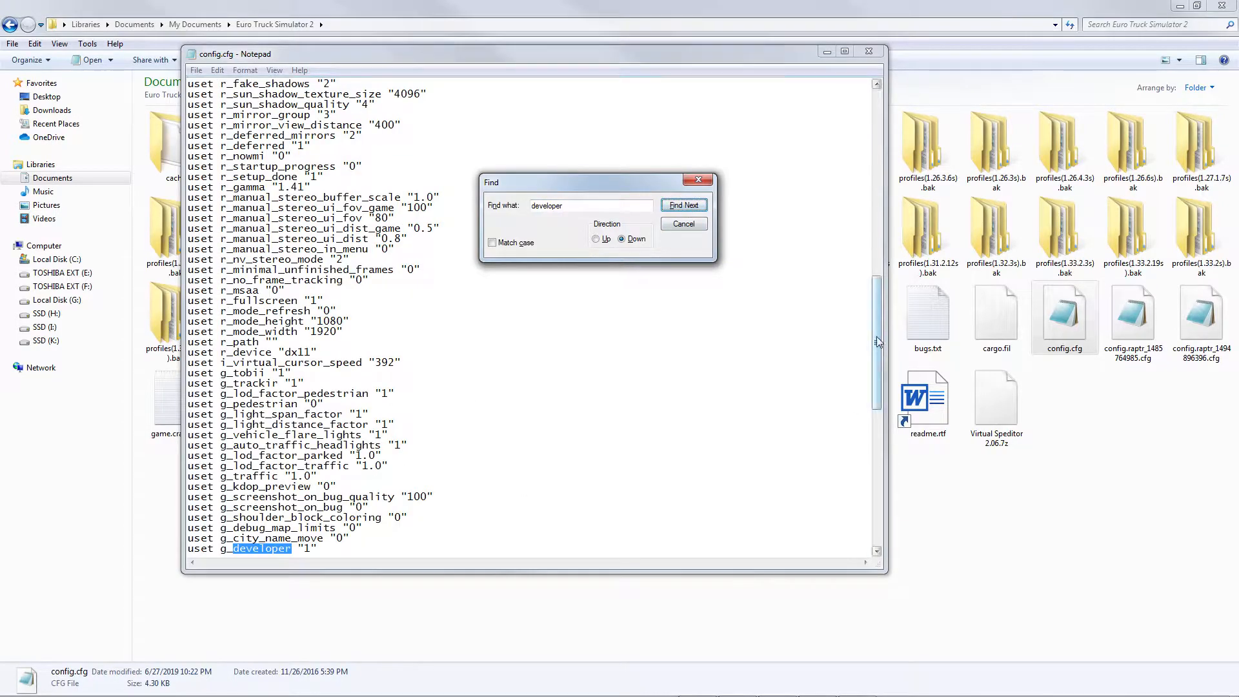
left_click(682, 205)
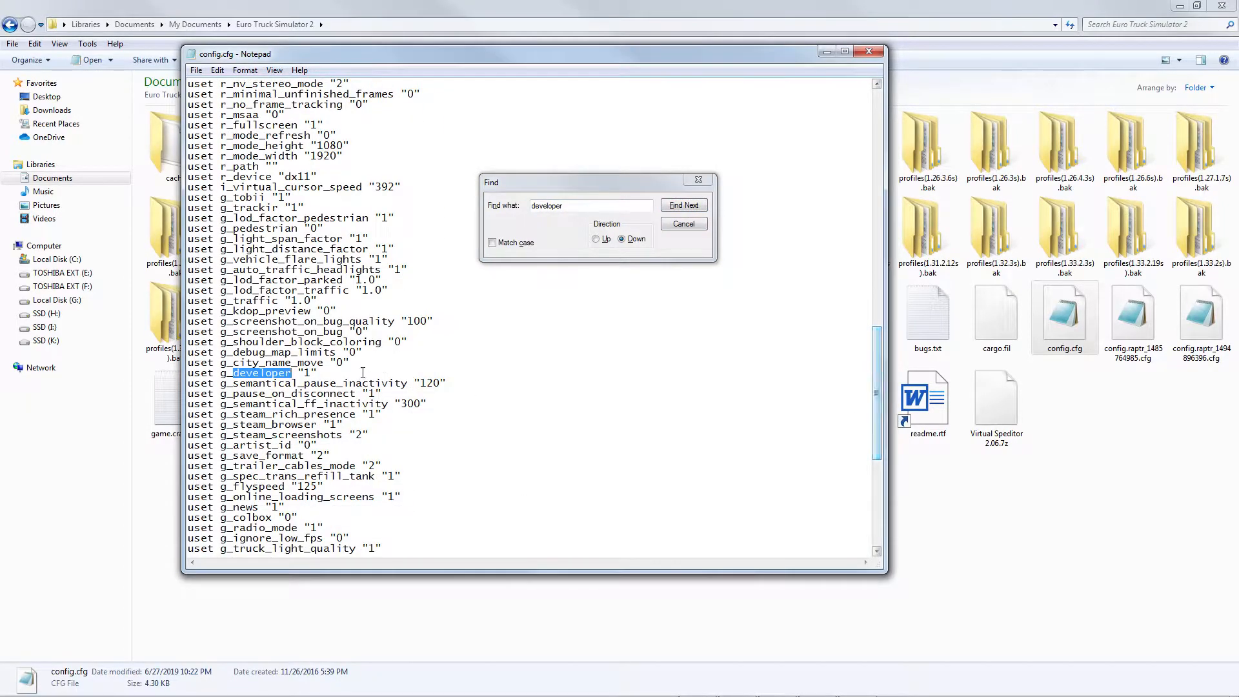
left_click(682, 205)
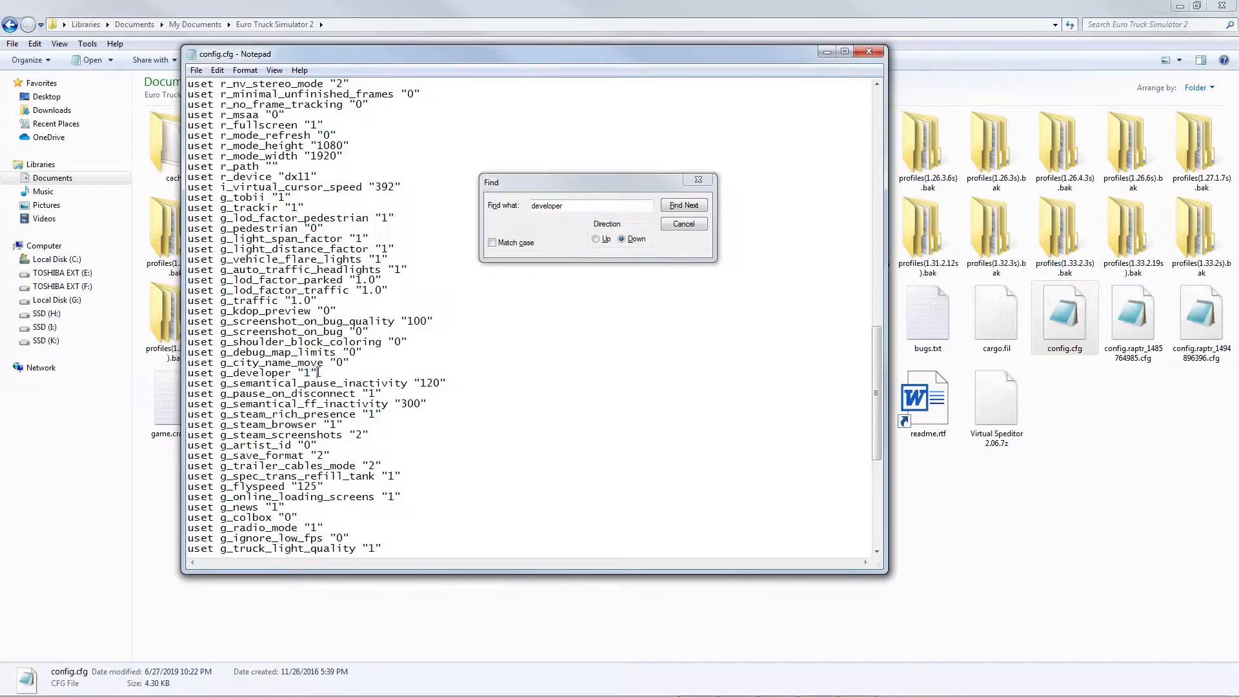
left_click(681, 205)
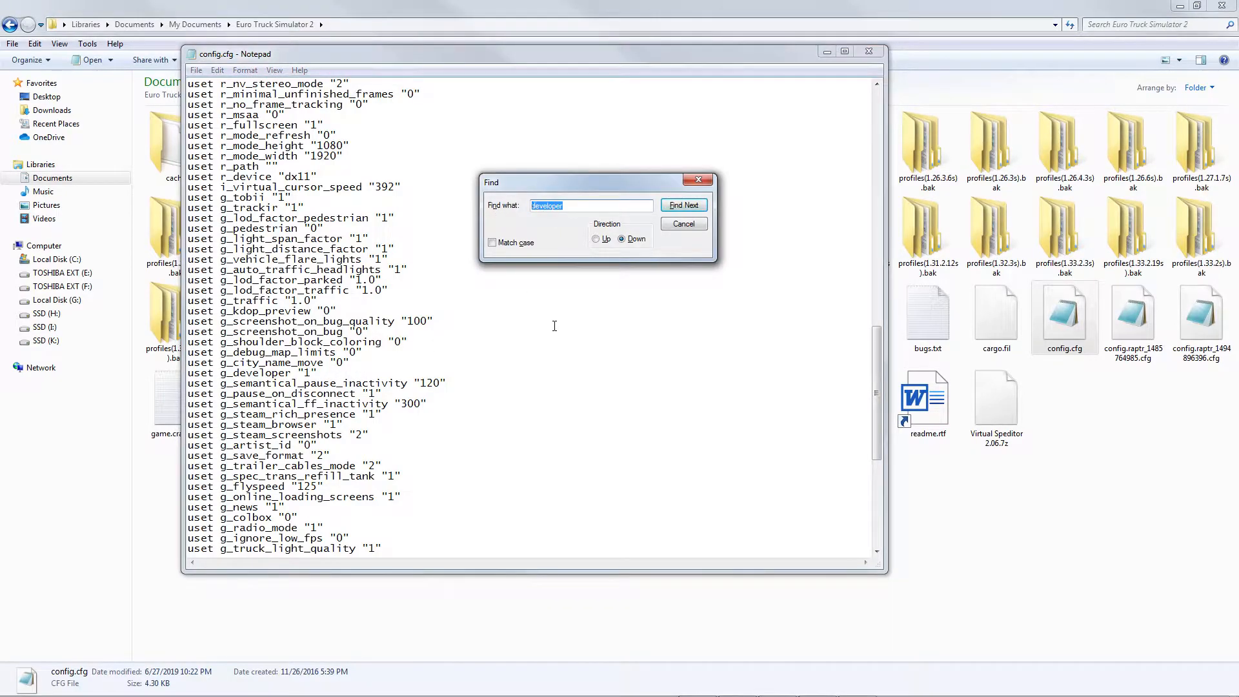
Find the uset g_console line, set its value to "1" and close the Find dialog.
type("console")
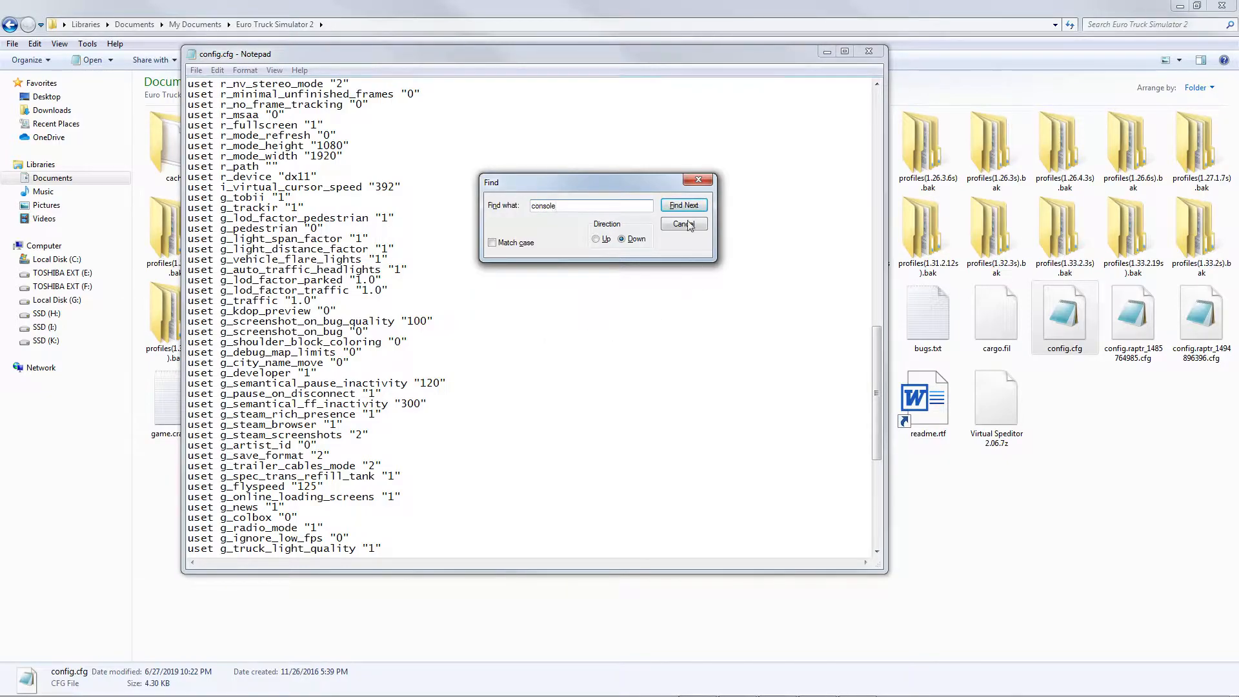
left_click(683, 205)
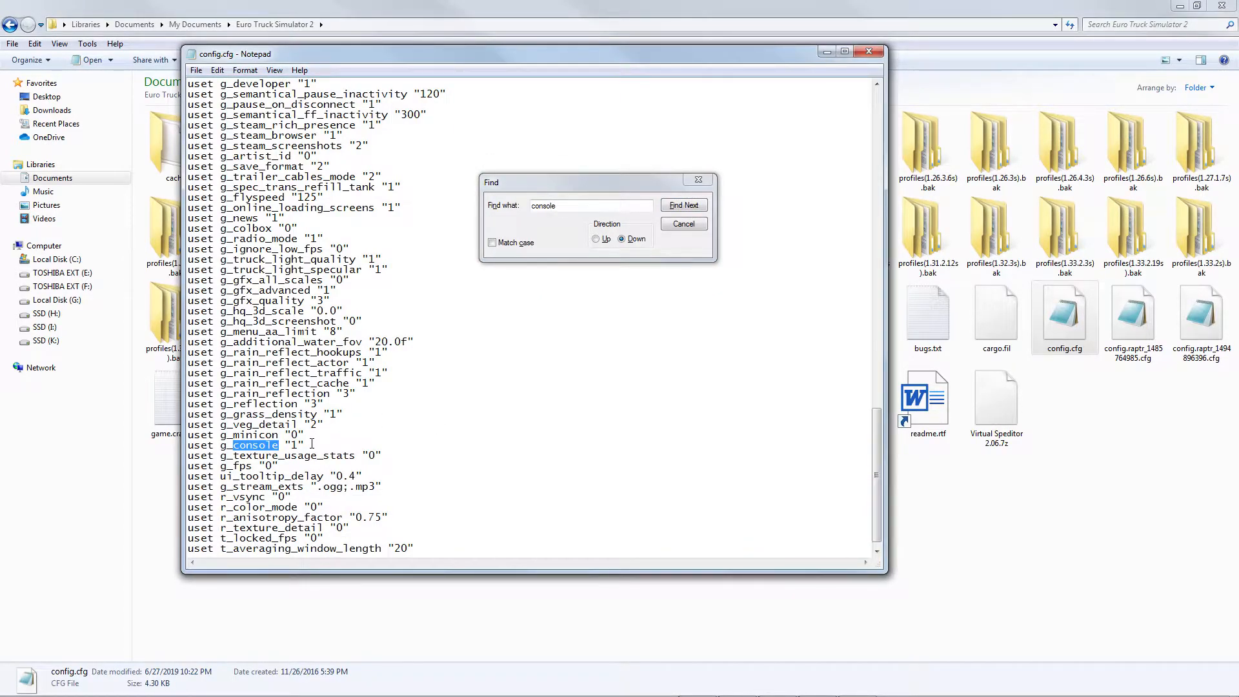
left_click(683, 205)
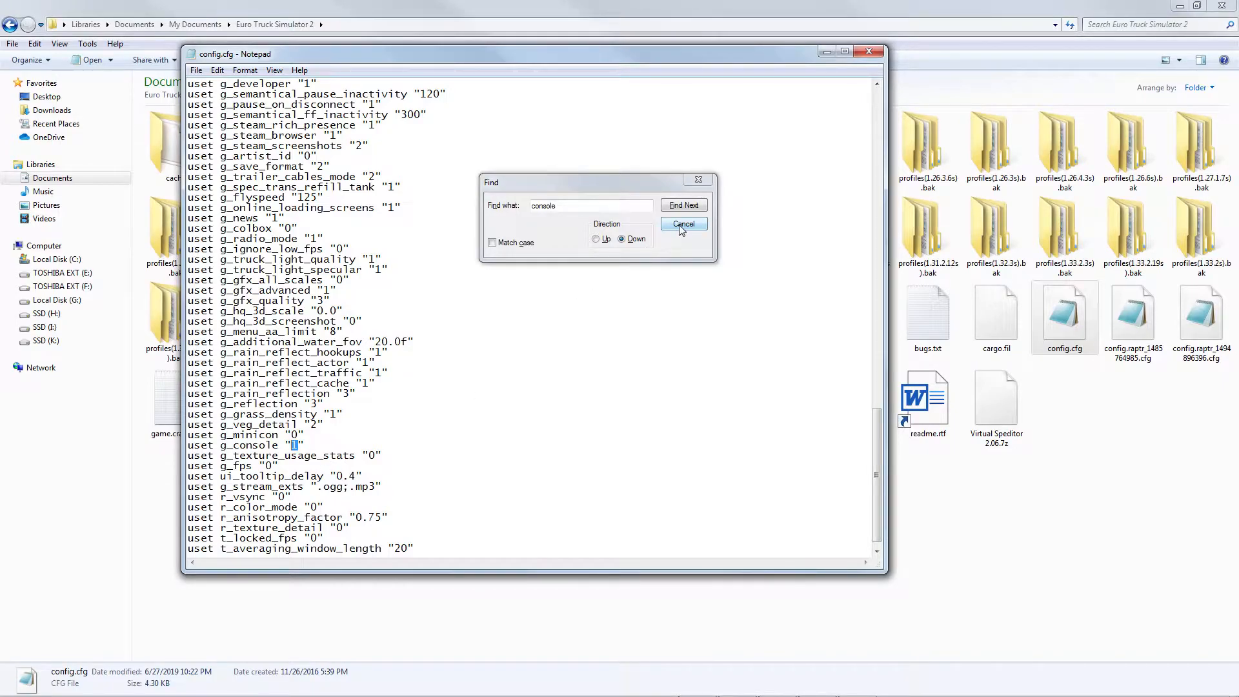
left_click(683, 223)
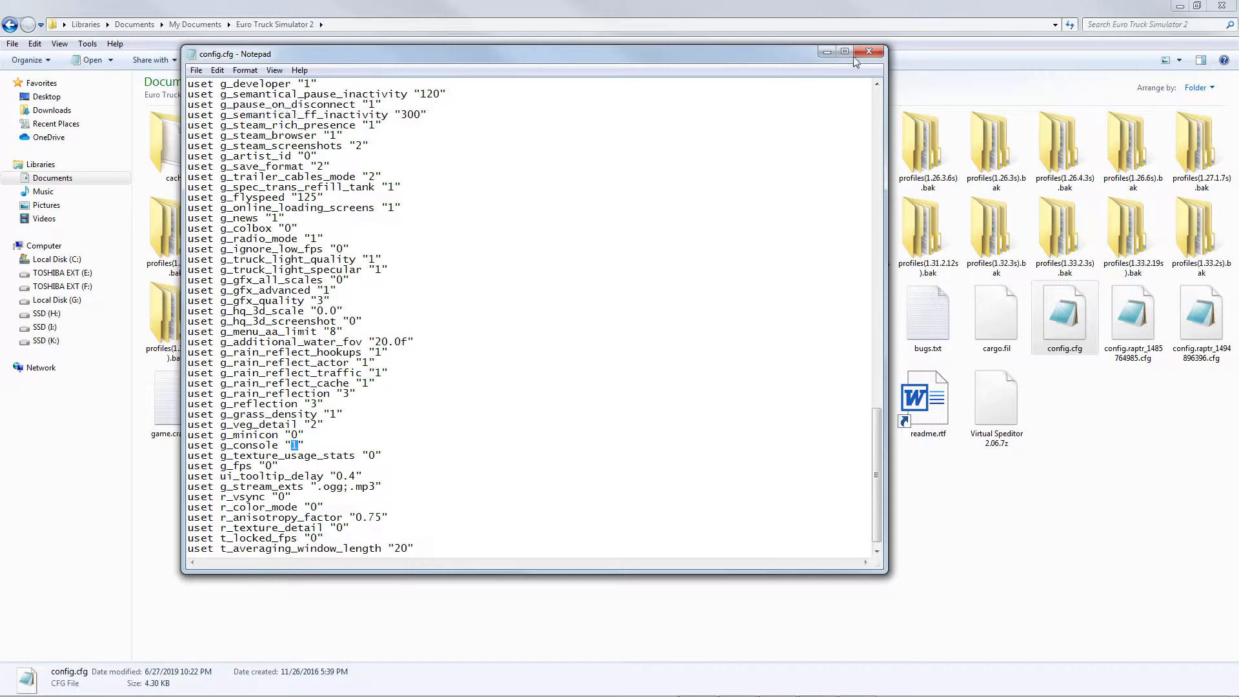
Close Notepad and the Explorer folder window, leaving the desktop shortcuts visible.
left_click(868, 52)
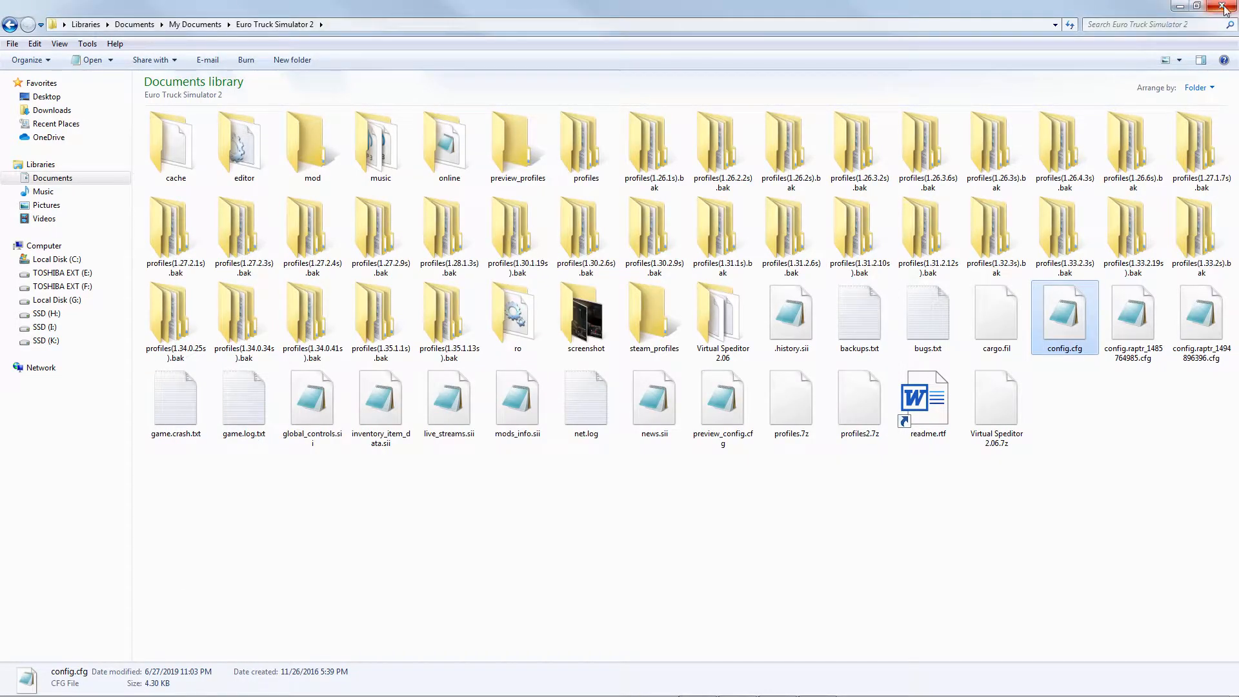
left_click(1226, 7)
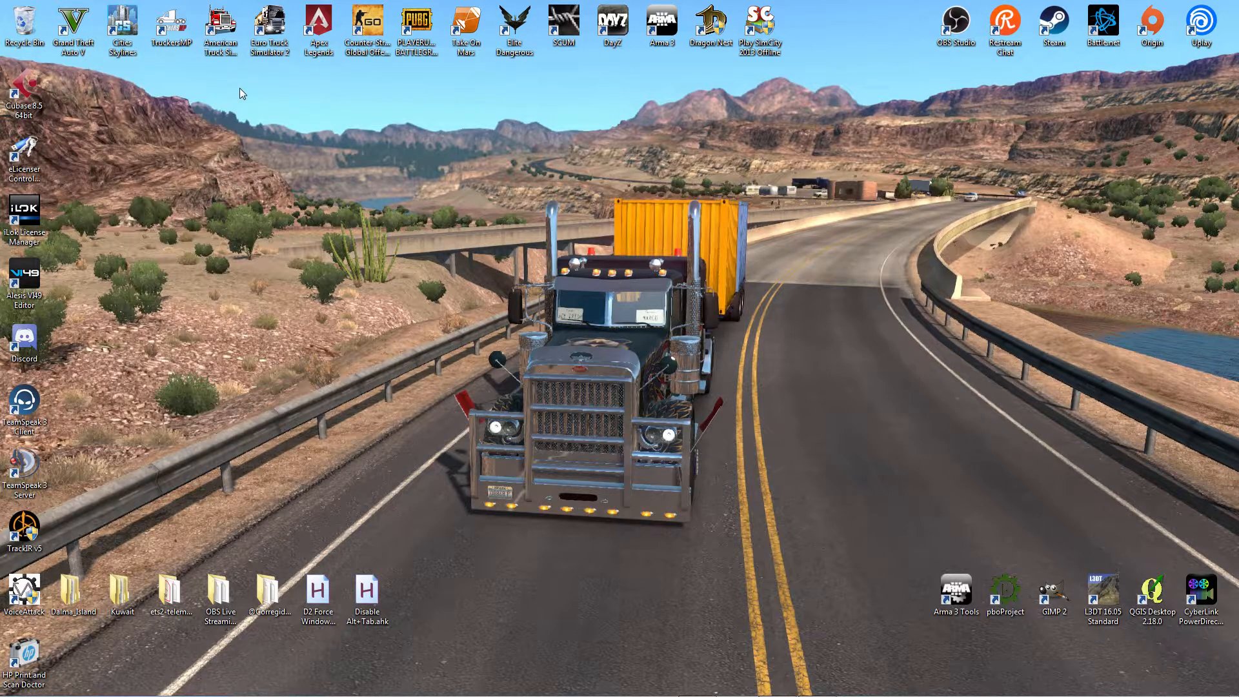
right_click(172, 23)
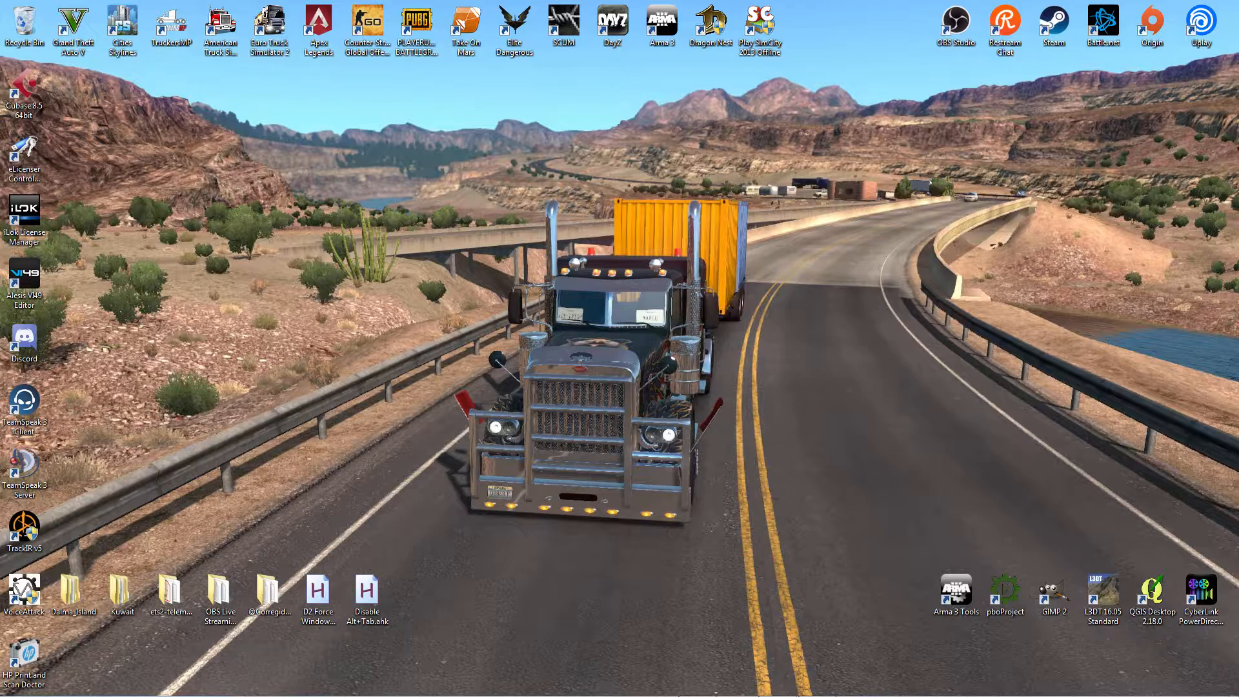
mouse_move(1104, 370)
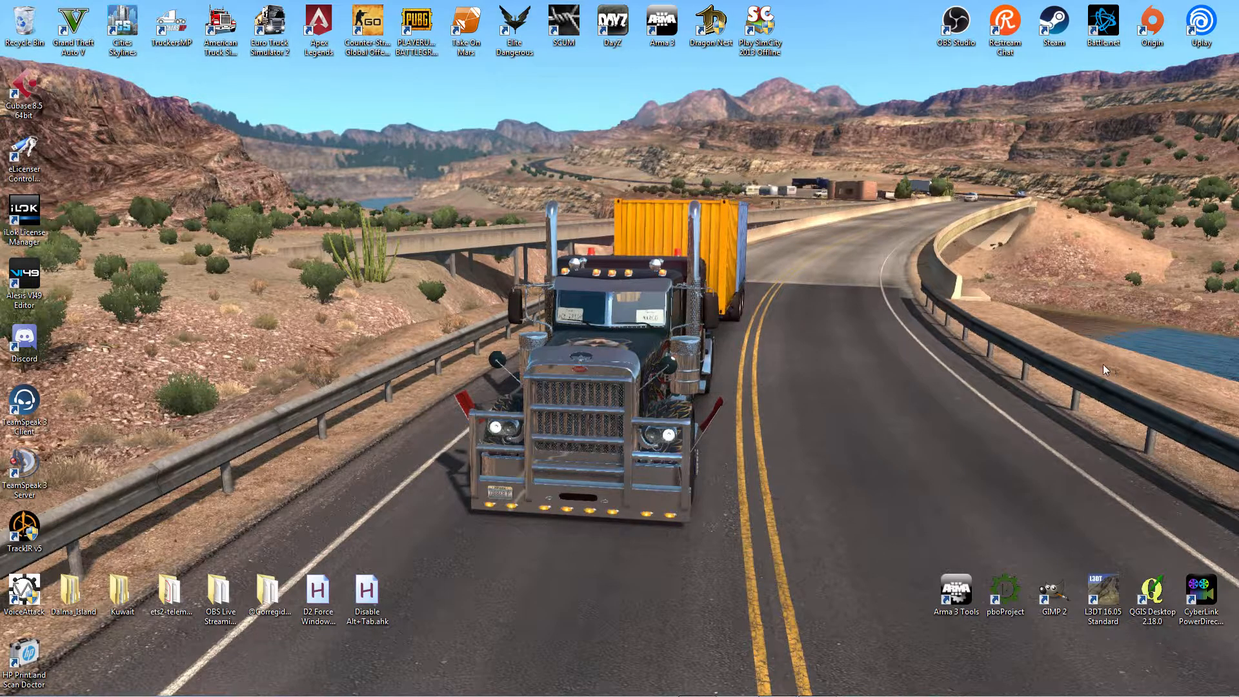
Launch Euro Truck Simulator 2 from its desktop shortcut.
left_click(270, 27)
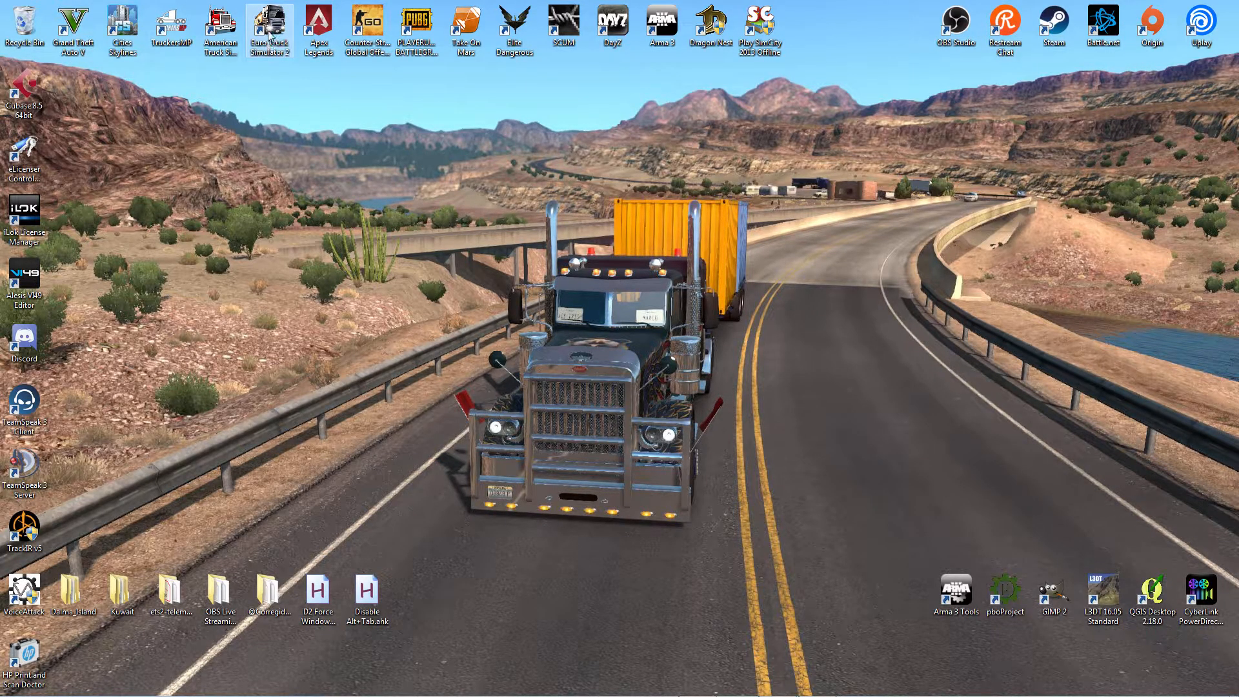
mouse_move(330, 97)
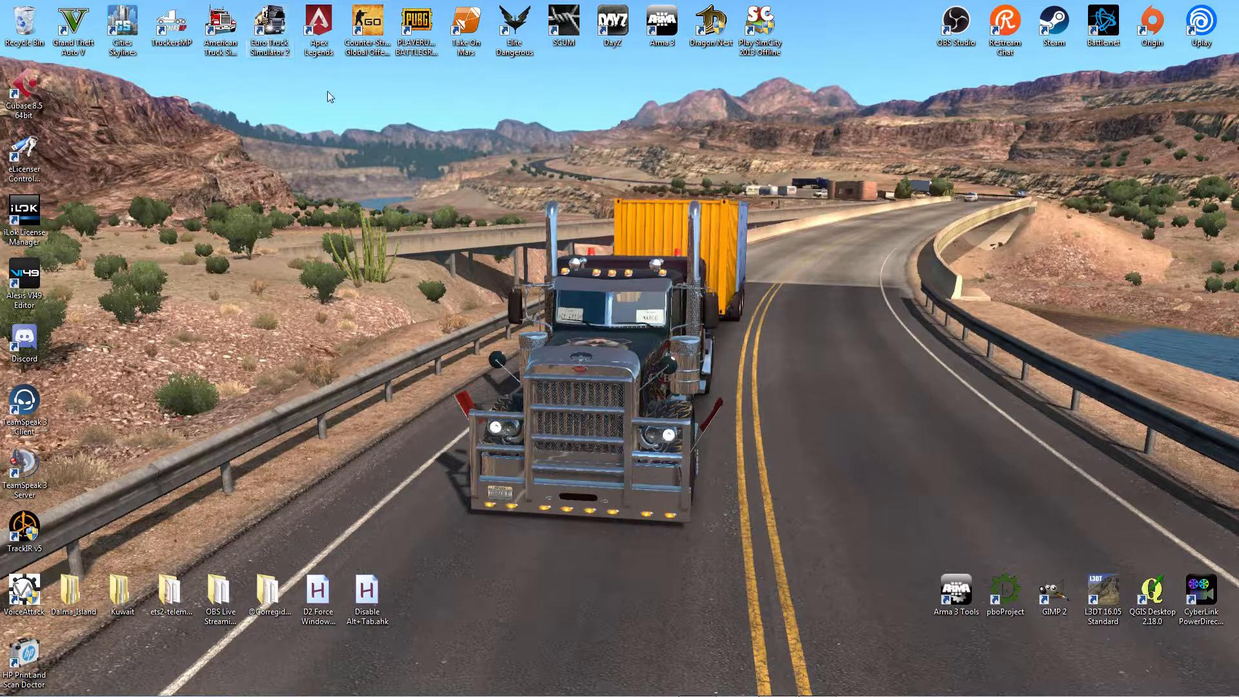
mouse_move(453, 365)
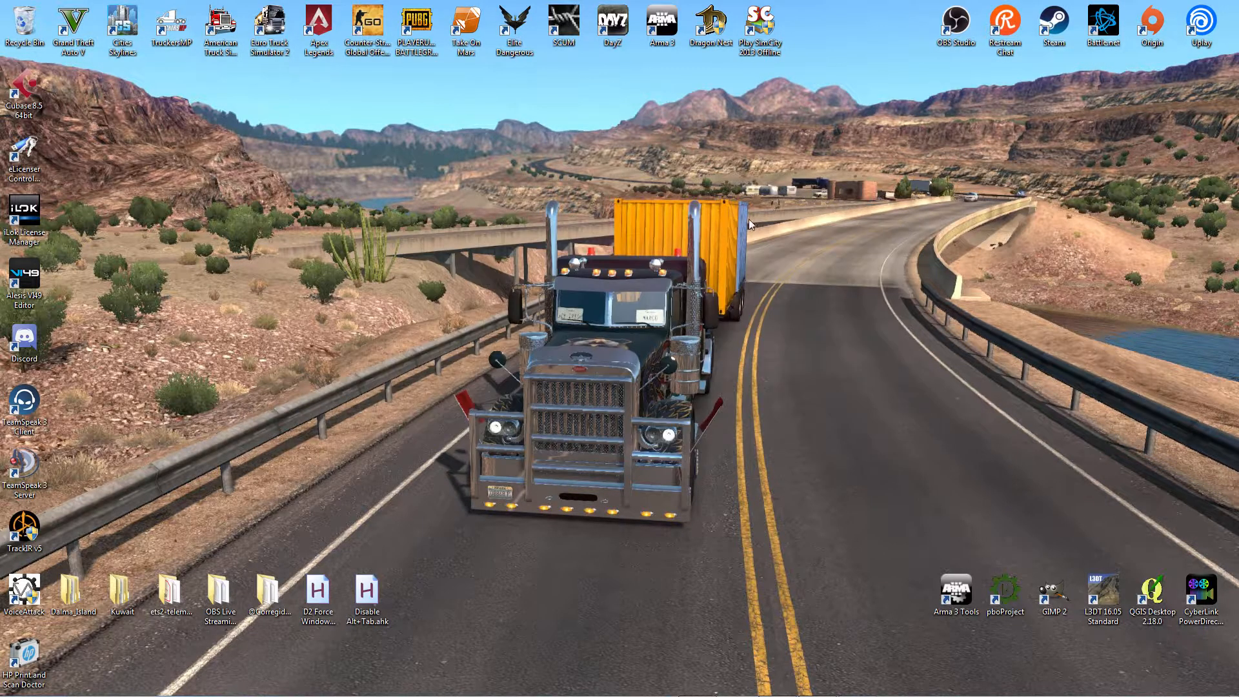
right_click(269, 23)
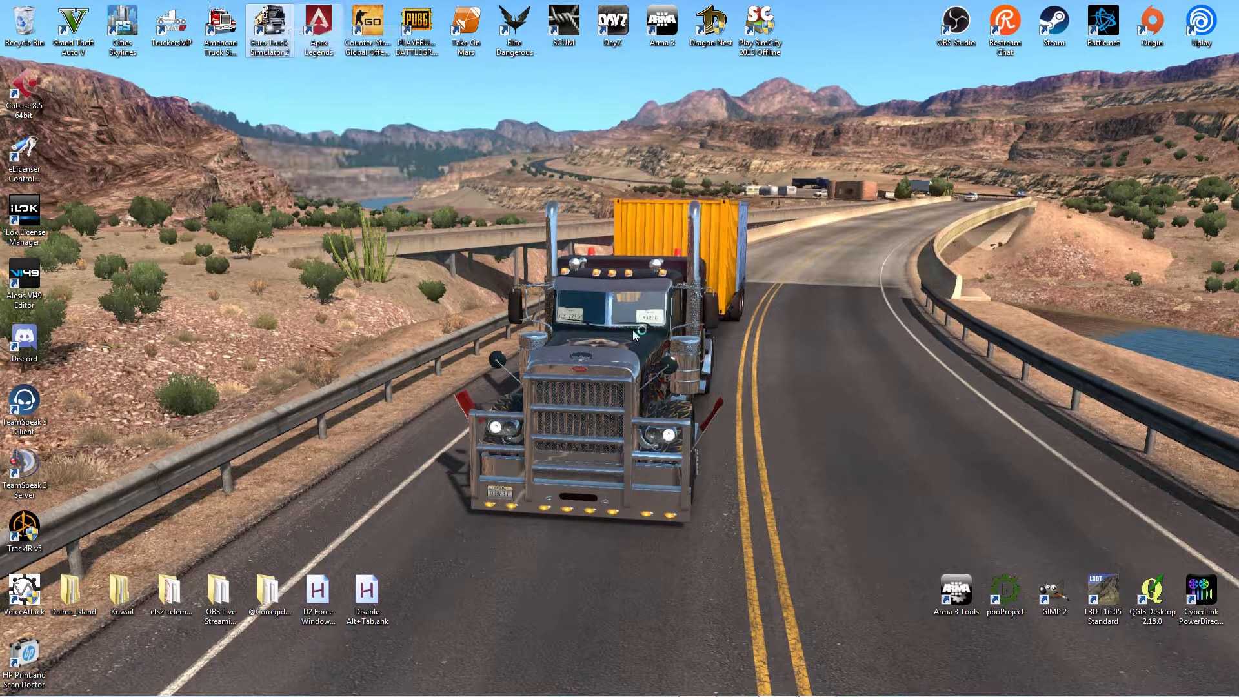
double_click(270, 24)
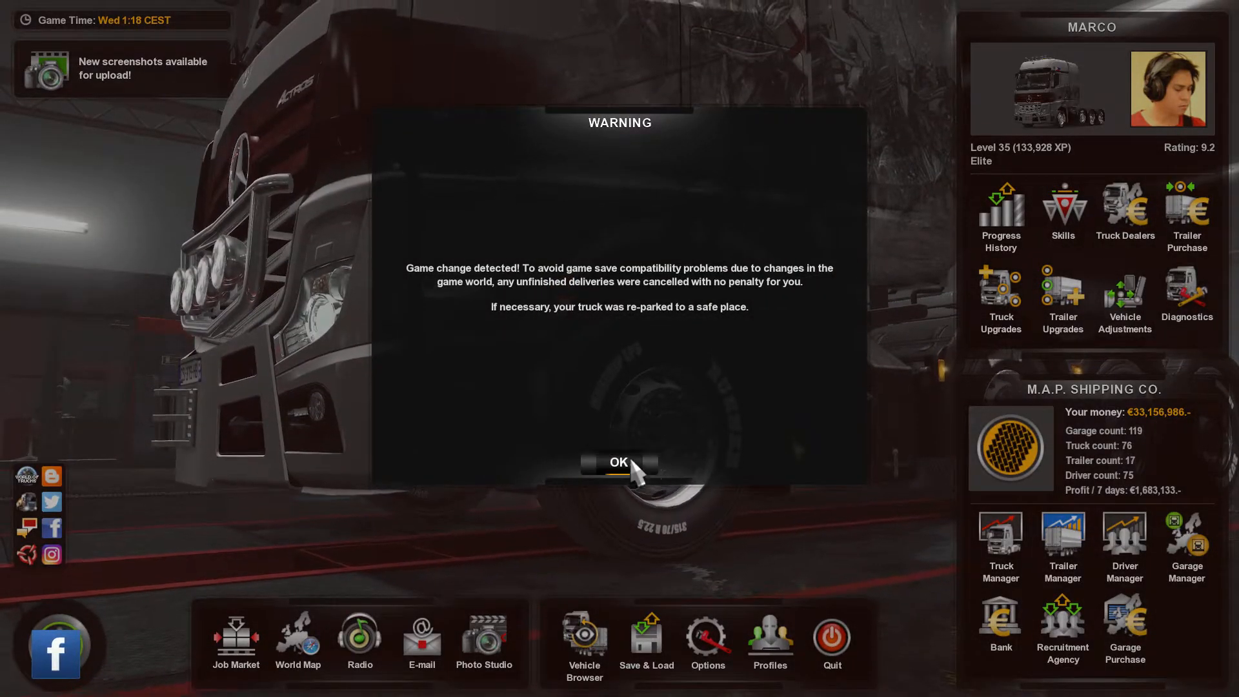
Dismiss the game-change warning with OK.
left_click(618, 462)
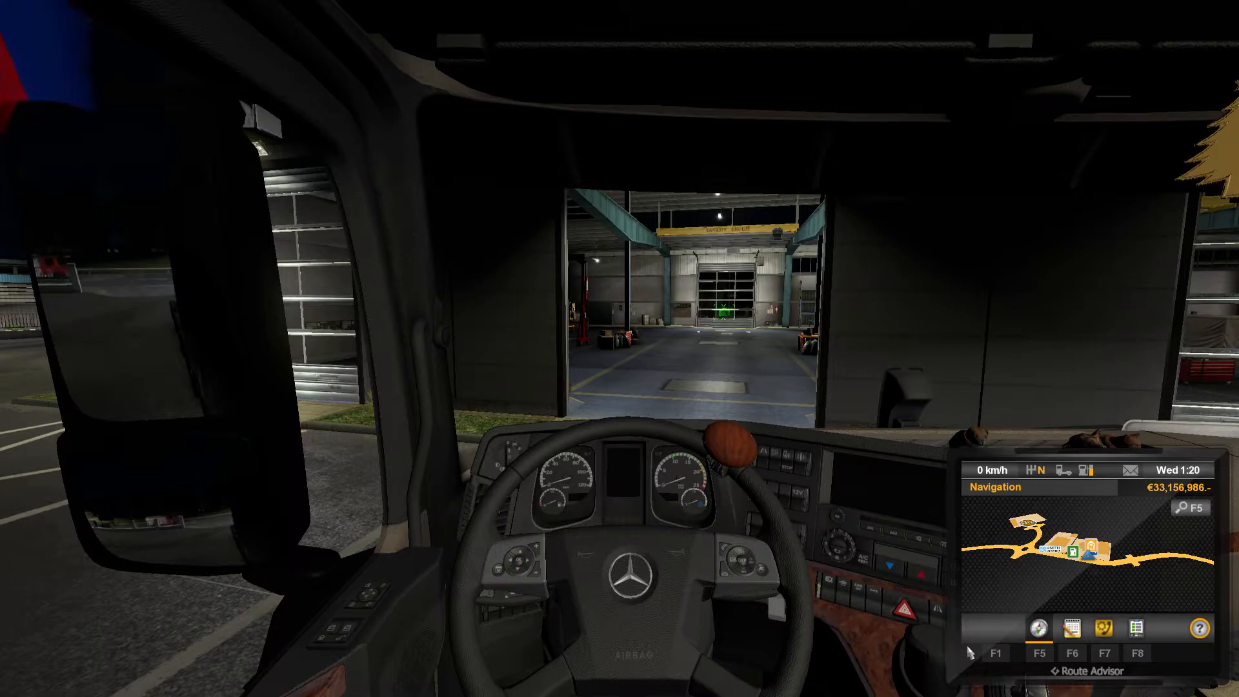
Enter "goto brussel" in the developer console to teleport the truck to Brussels.
key("`")
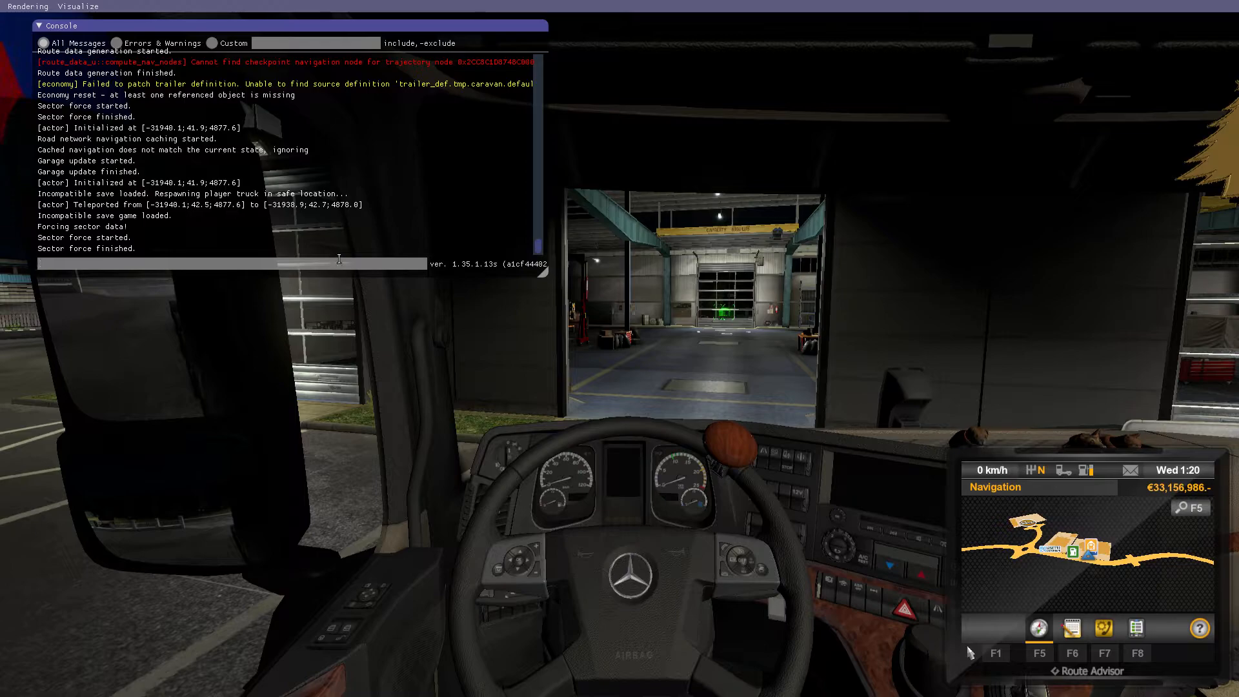
mouse_move(527, 401)
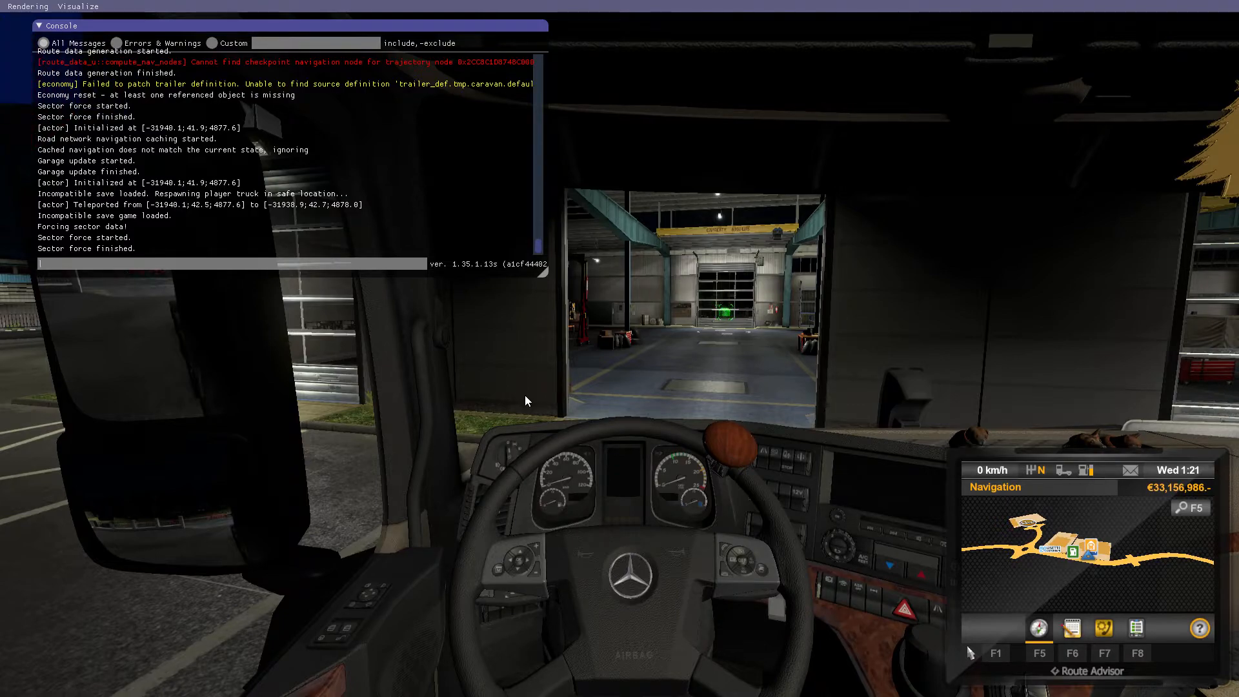
type("goto")
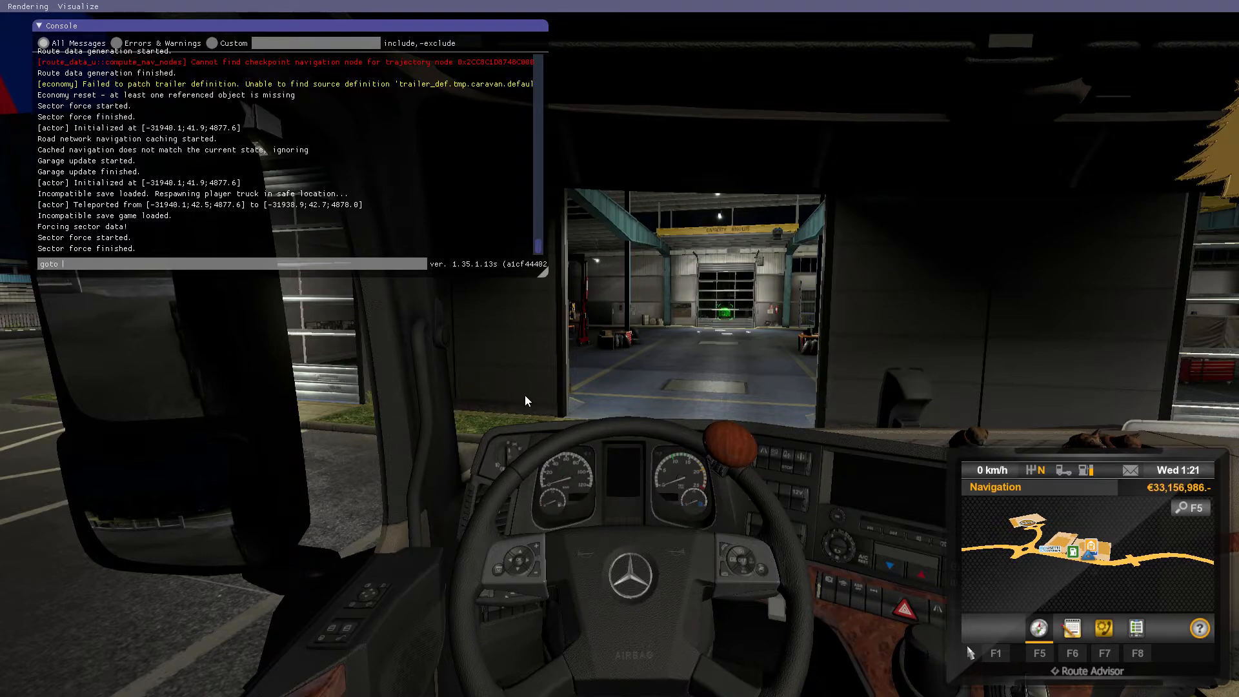
type("brl")
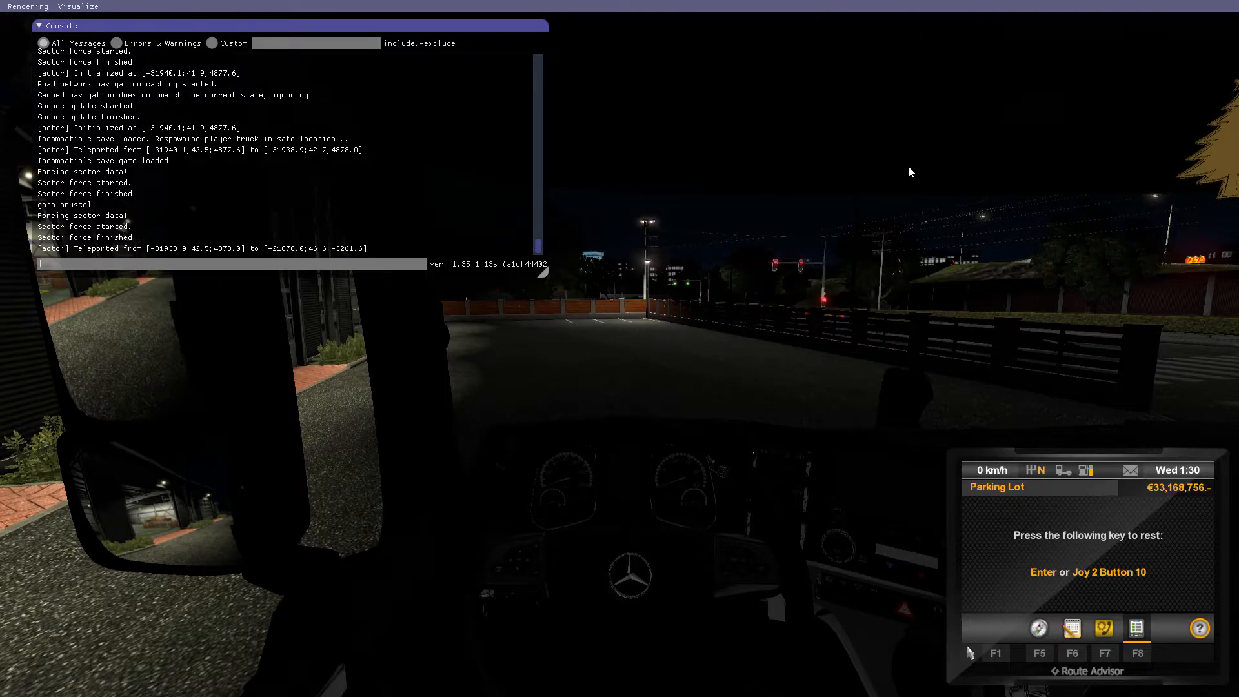
Enter "edit" in the console to launch the map editor.
type("edit")
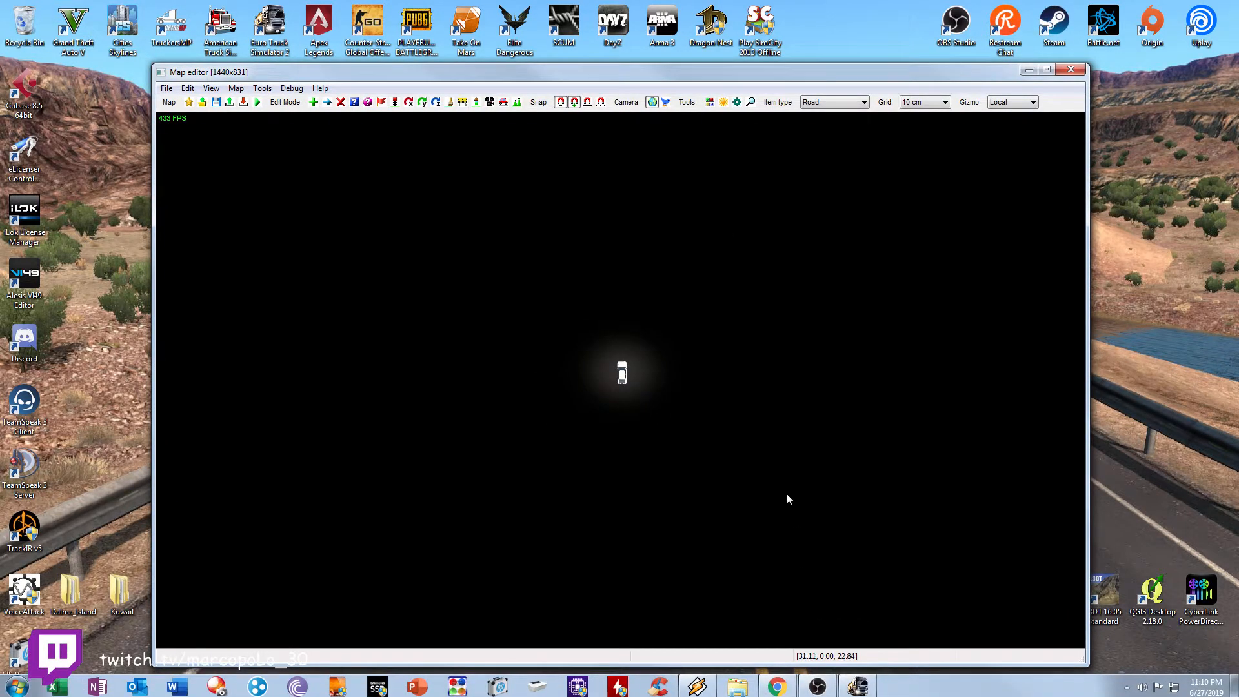
mouse_move(730, 524)
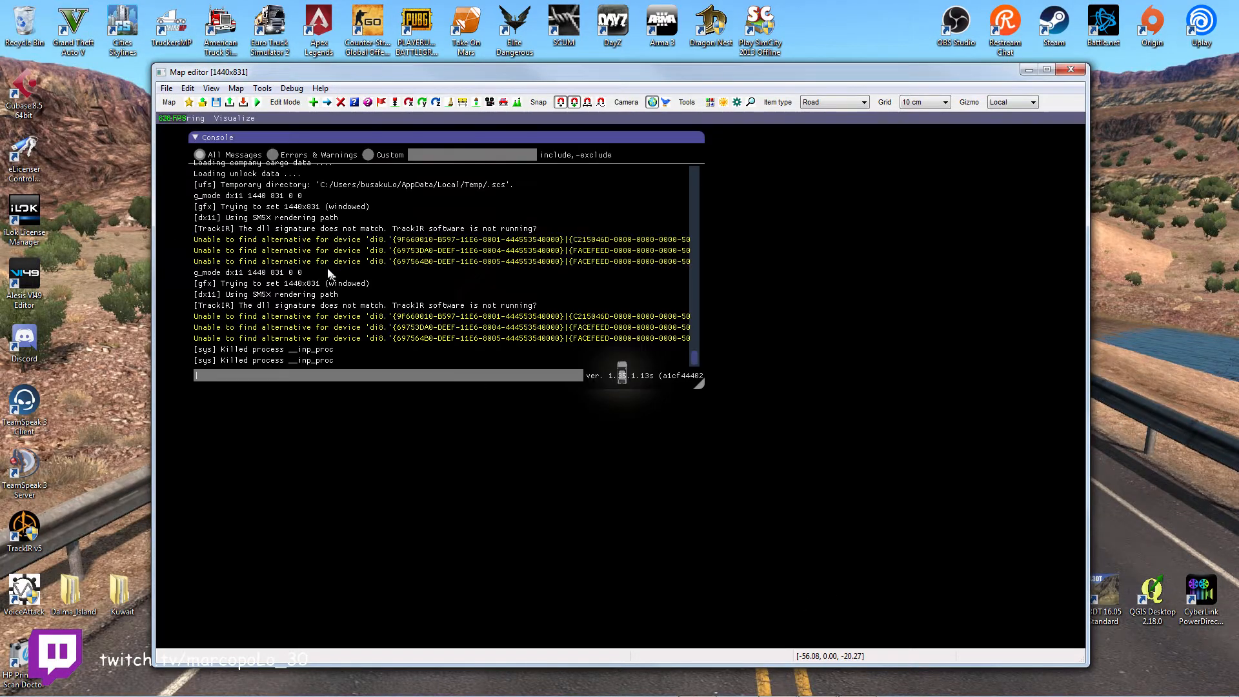
Enter "exit" in the console to quit the map editor back to the launchpad.
type("exit")
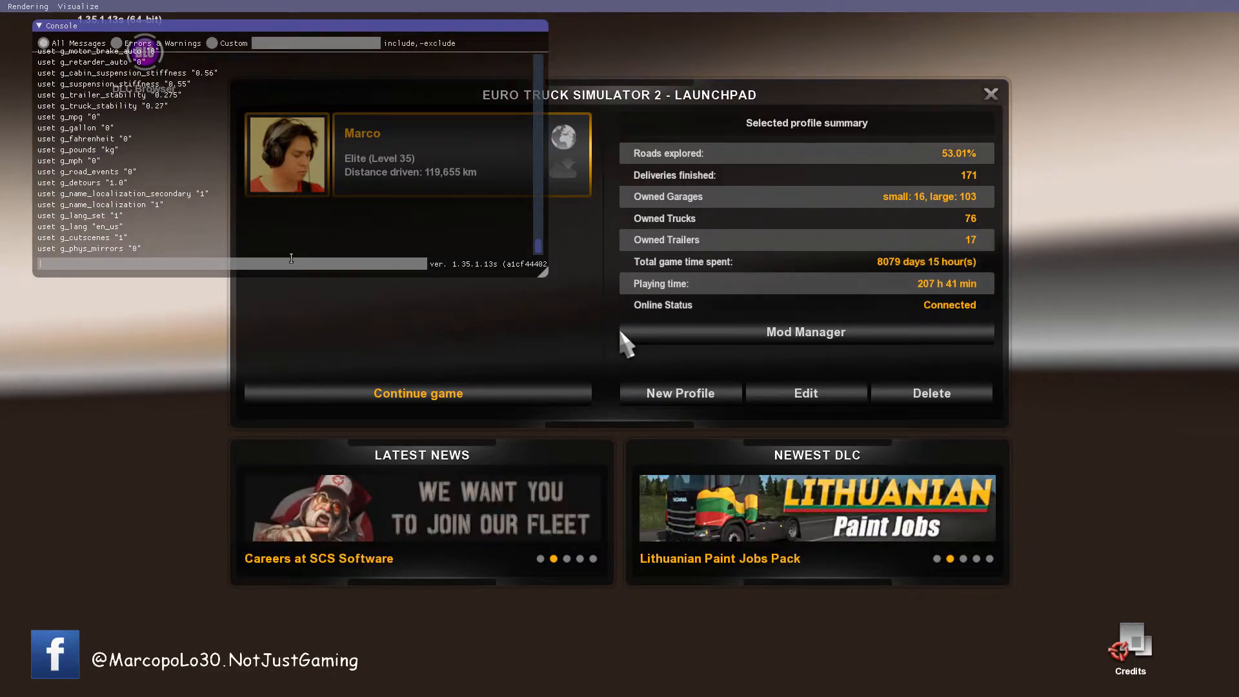
mouse_move(284, 279)
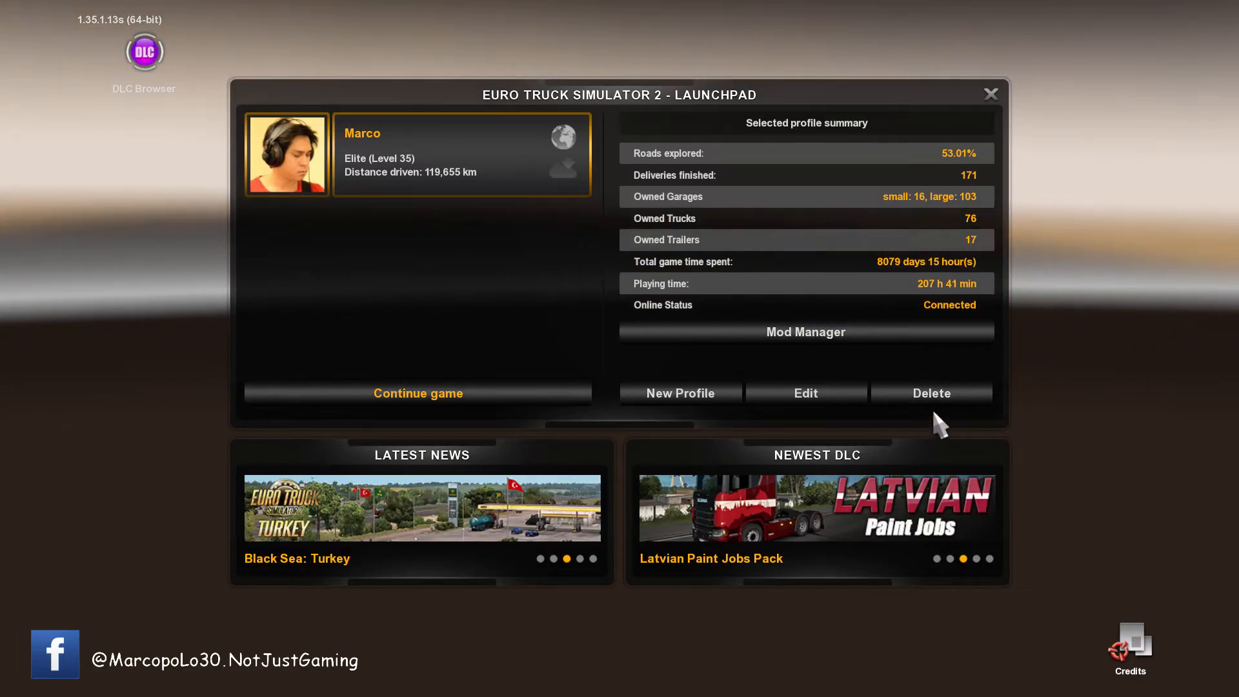
mouse_move(856, 384)
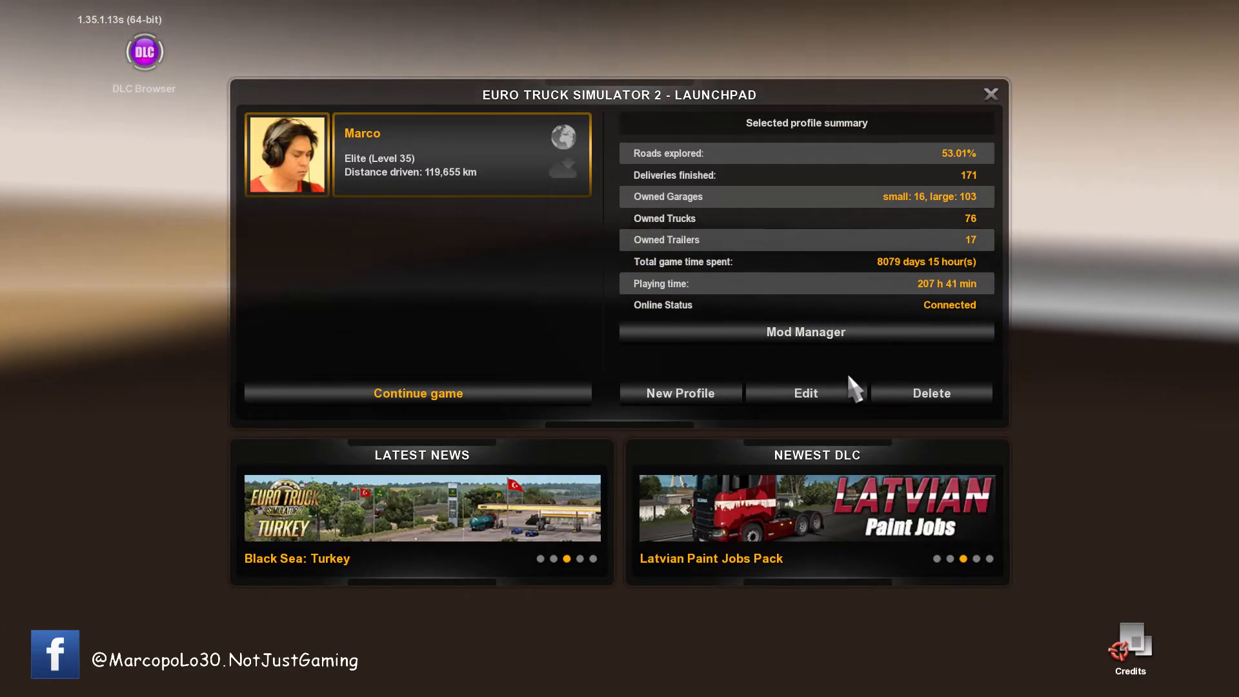